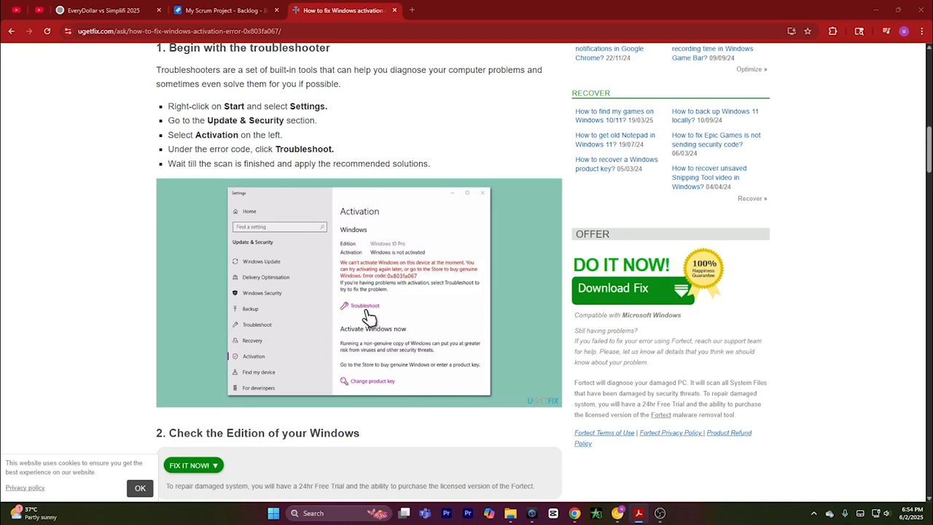
mouse_move(126, 126)
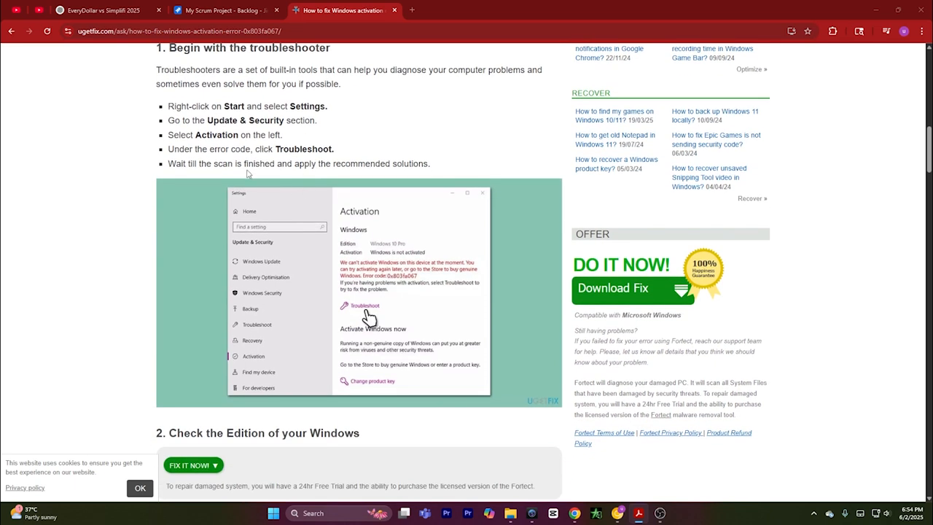
mouse_move(285, 194)
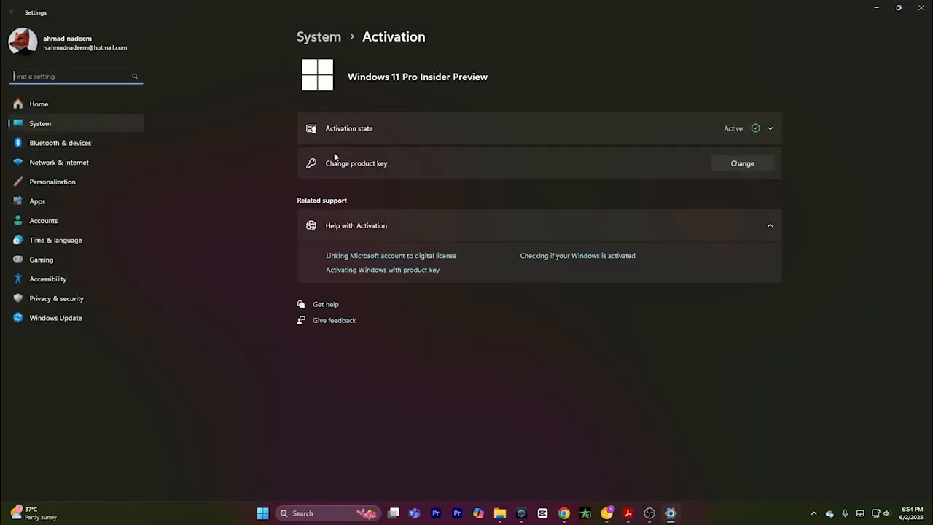
mouse_move(80, 213)
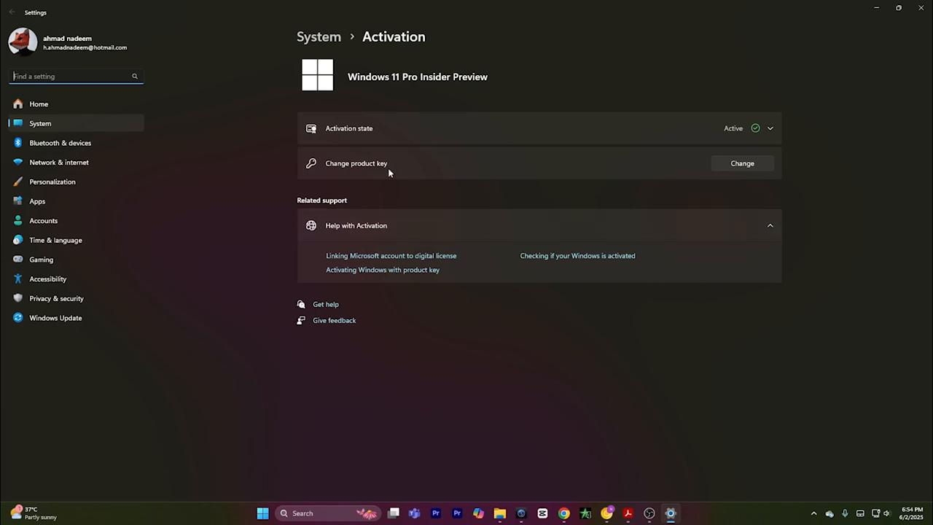
mouse_move(329, 150)
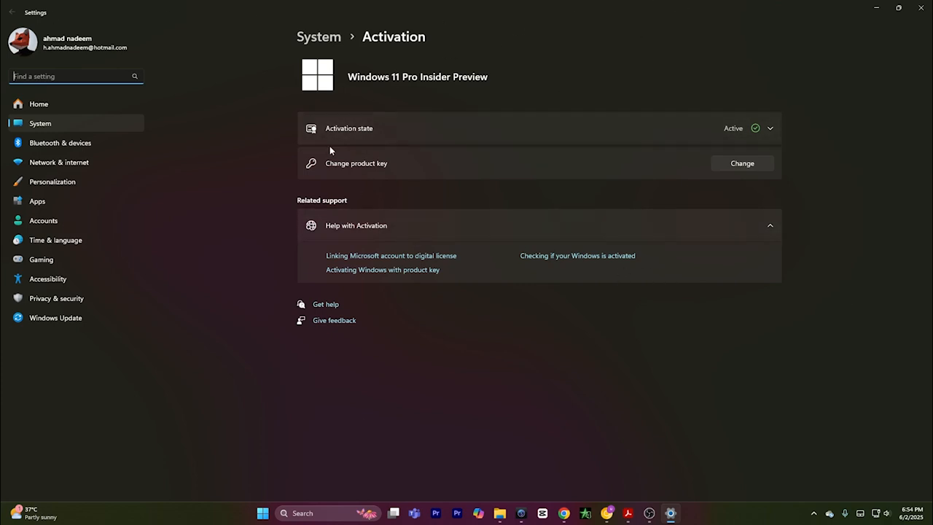
mouse_move(898, 8)
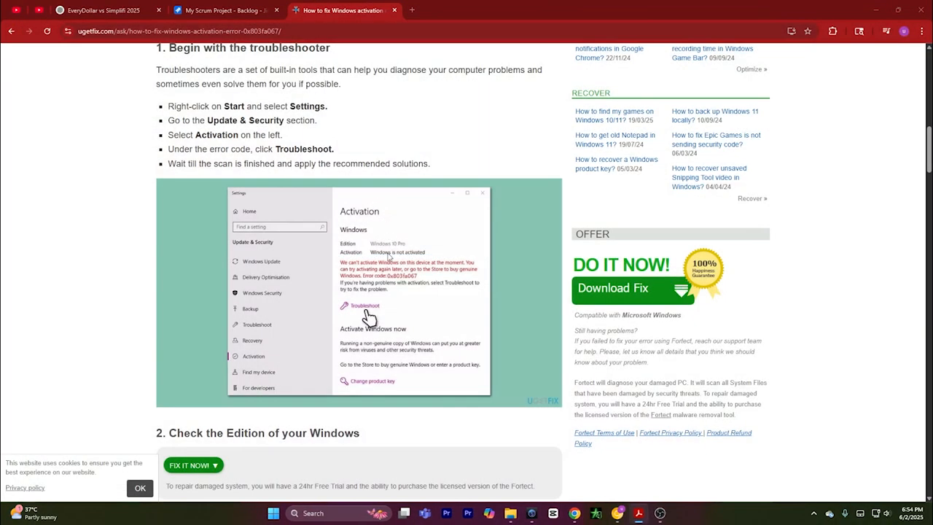
mouse_move(382, 306)
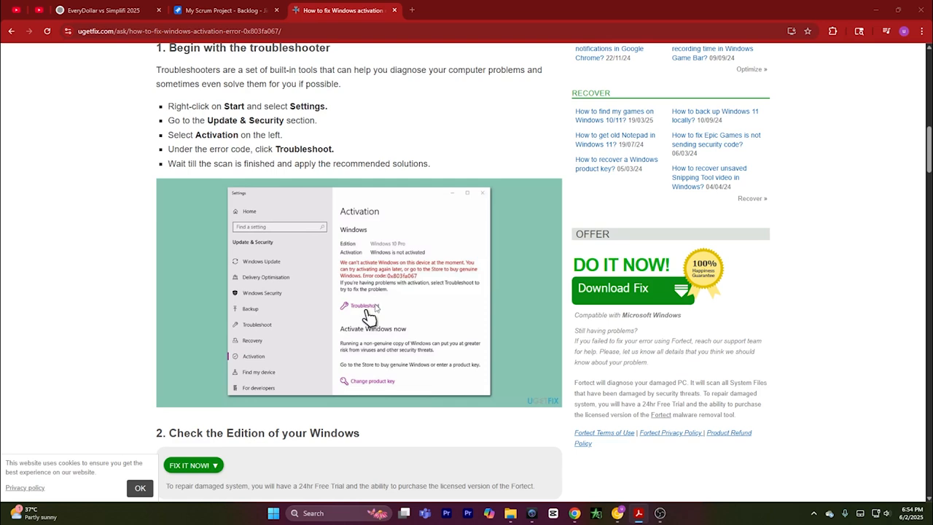
mouse_move(364, 306)
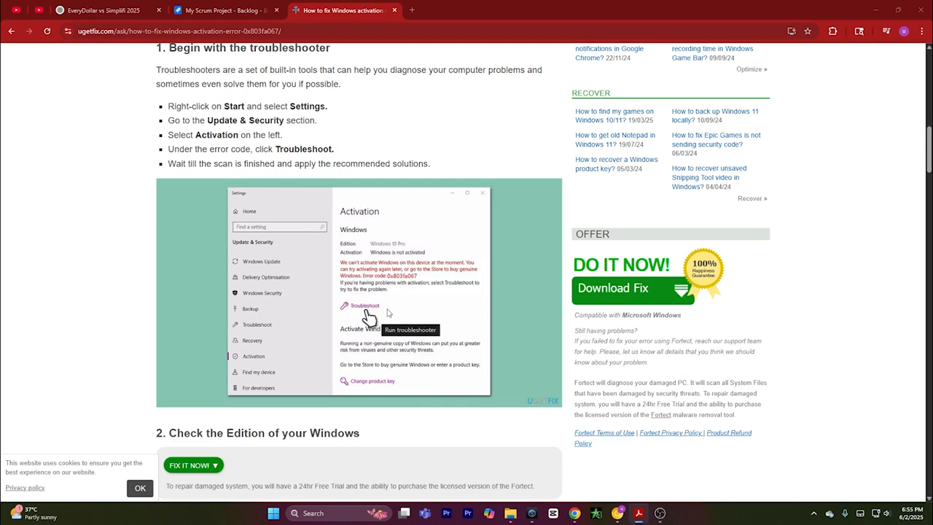
Step: Scroll the ugetfix.com article down to the 'Check the Edition of your Windows' steps
scroll("down", 3)
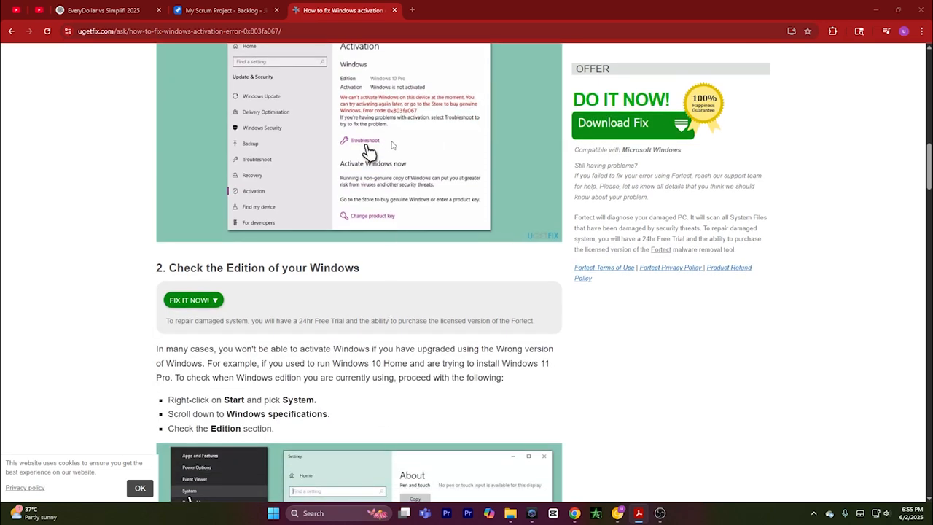
scroll("down", 3)
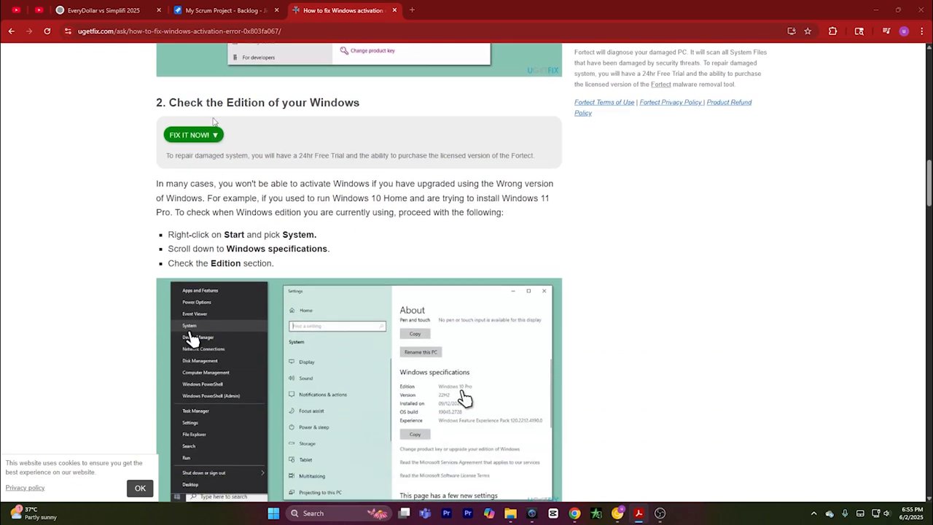
scroll("down", 3)
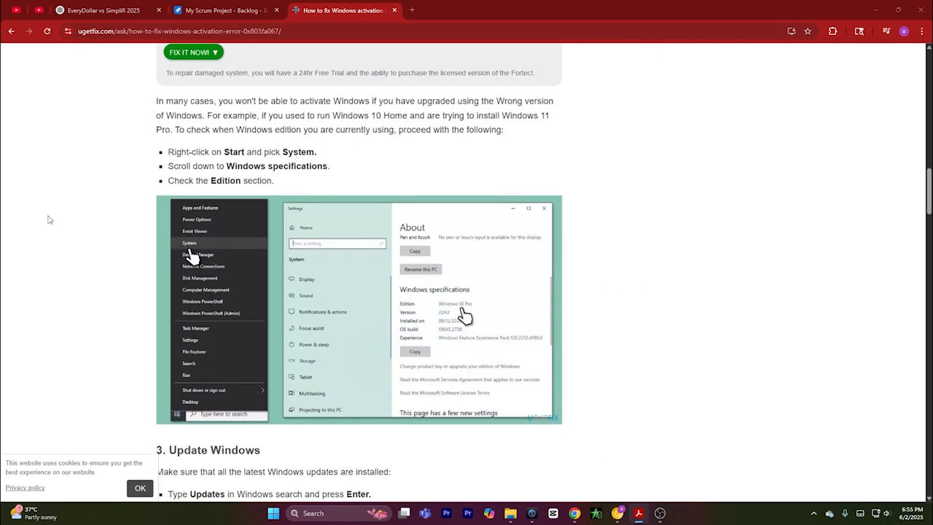
mouse_move(50, 440)
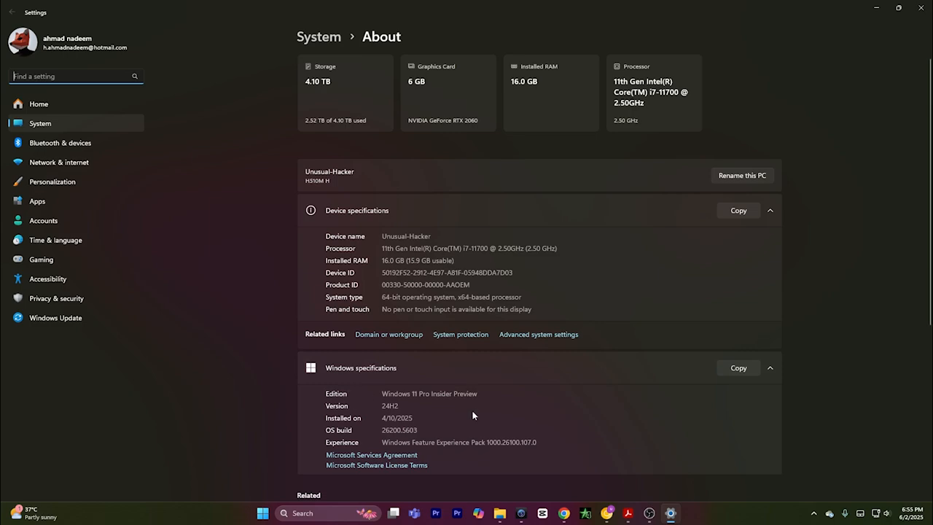
mouse_move(697, 33)
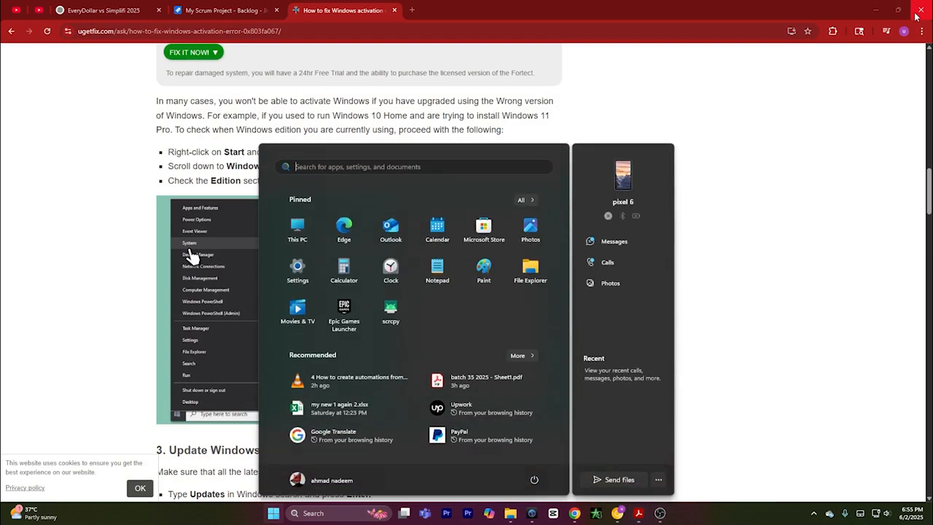
Step: Find 'check for updates' in Start and run a Windows Update check, reporting up to date
type("check for updates")
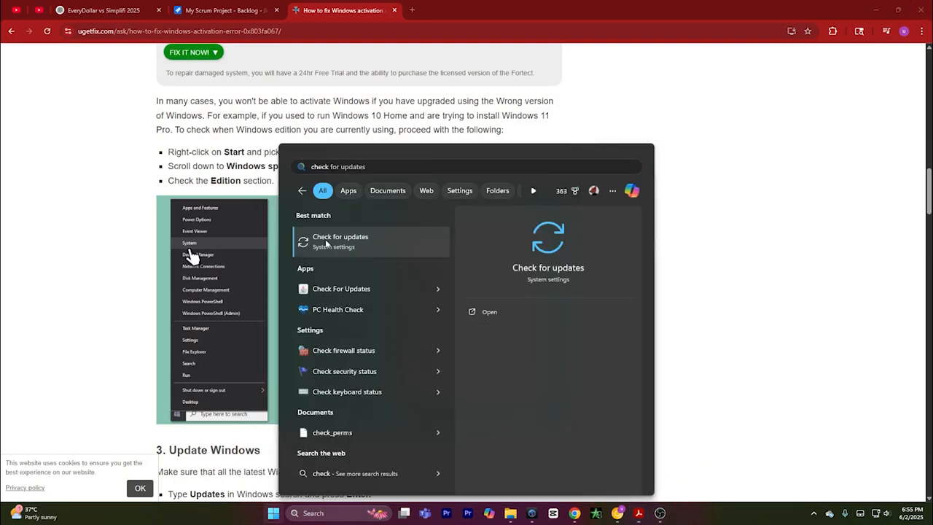
left_click(341, 241)
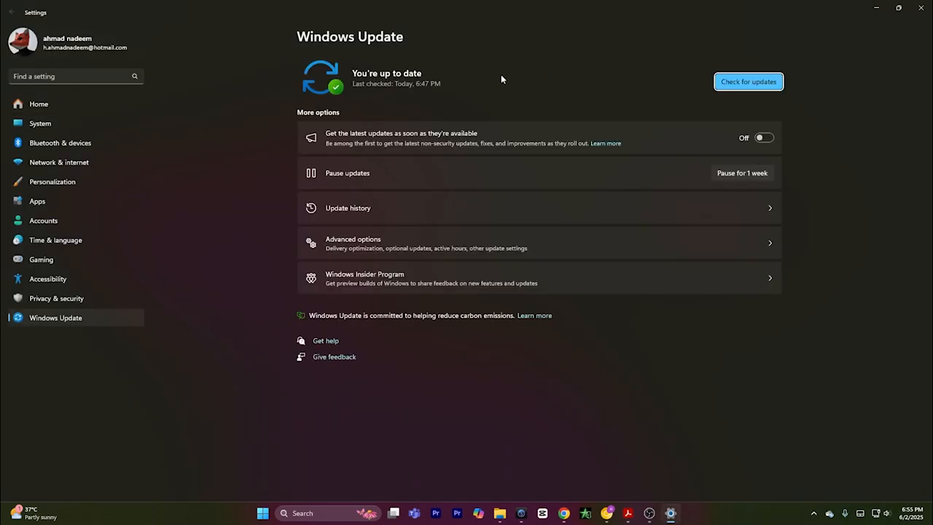
left_click(327, 341)
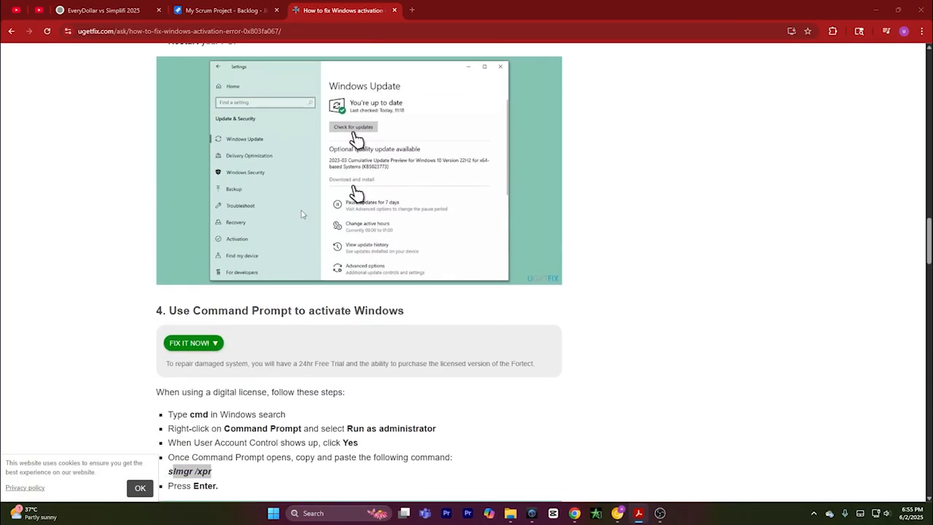
mouse_move(515, 182)
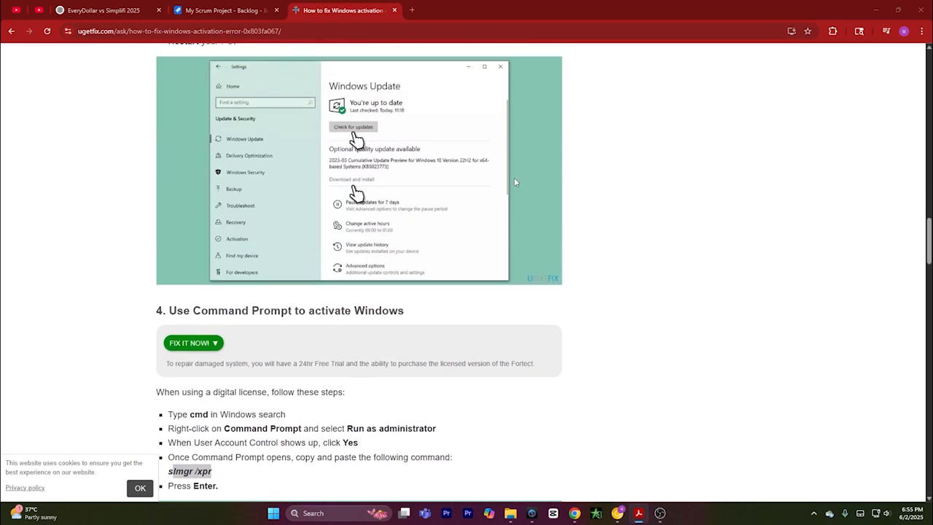
Step: Select the 'Use Command Prompt to activate Windows' heading and bring up the Start menu
scroll("down", 3)
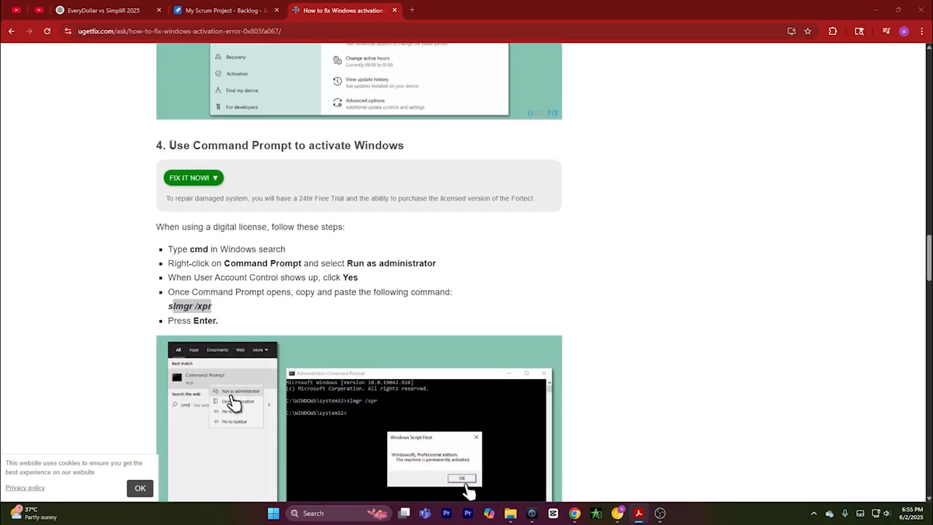
triple_click(286, 146)
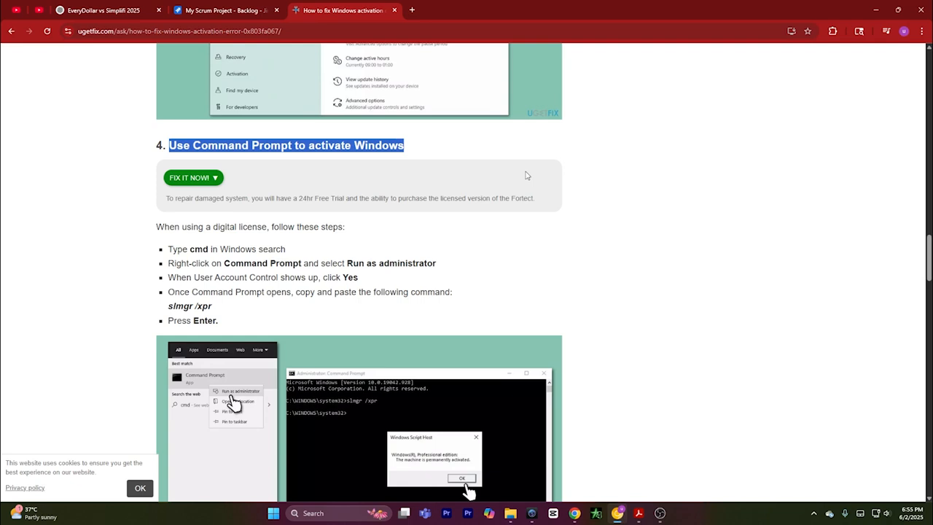
left_click(274, 513)
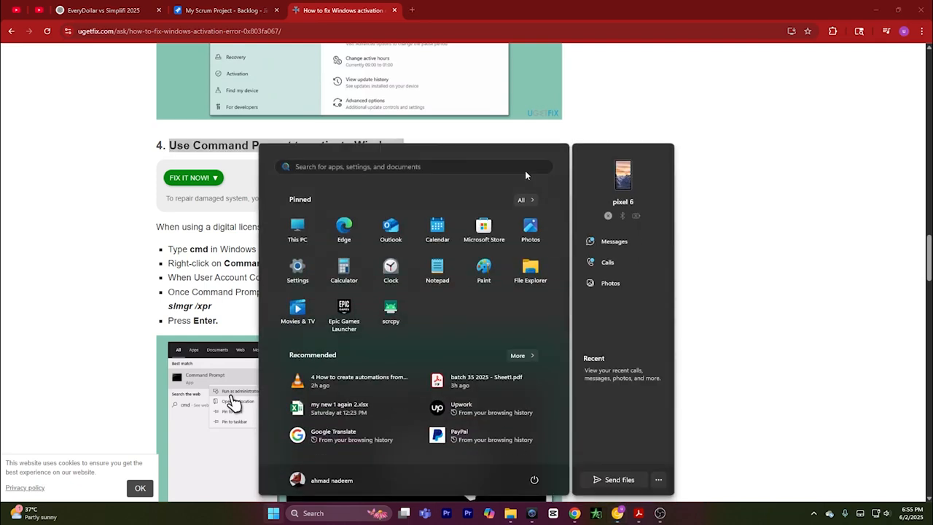
Step: Search 'command' in Start and launch Command Prompt as administrator
type("com")
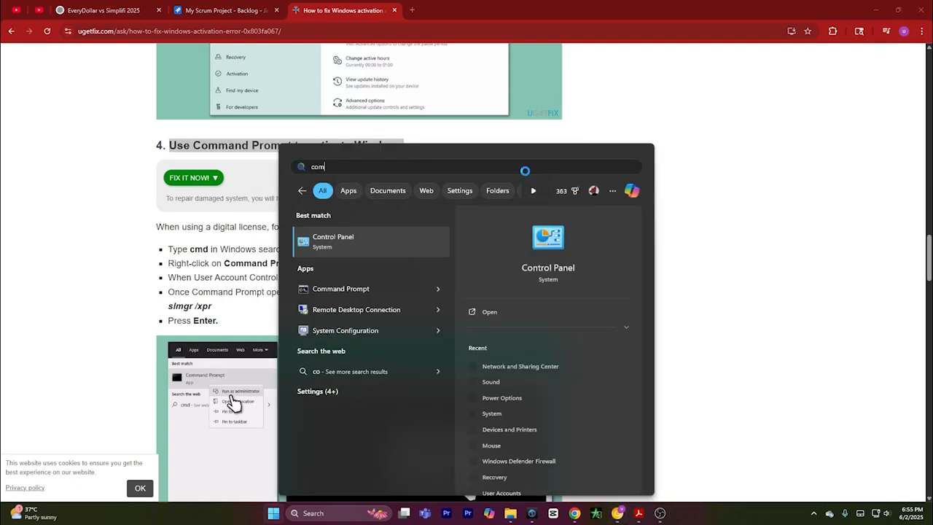
type("mand")
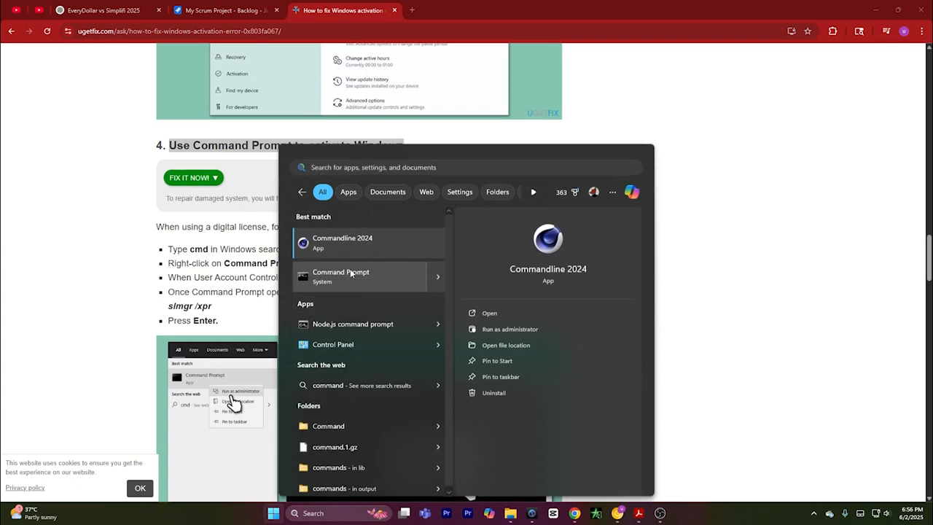
left_click(510, 330)
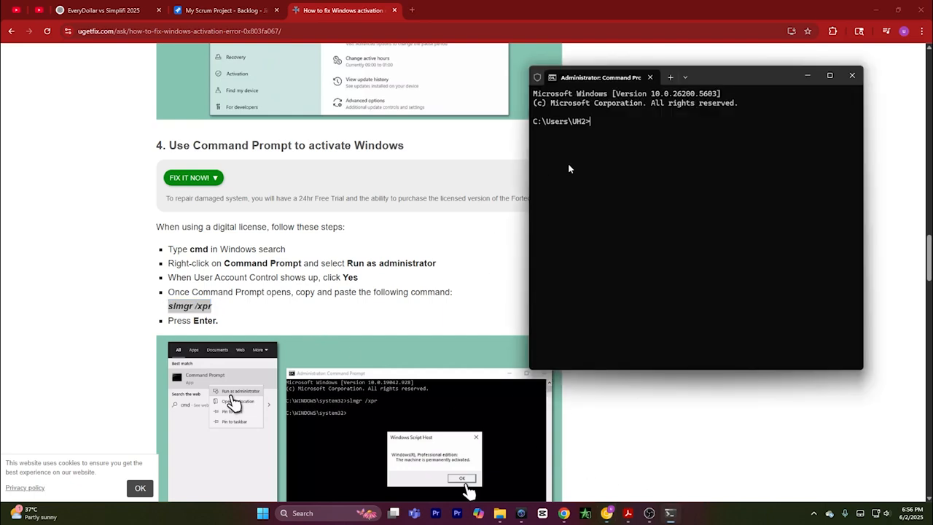
Step: Enter slmgr /xpr at the admin prompt and return to the article's product-key steps
type("slmgr /xpr")
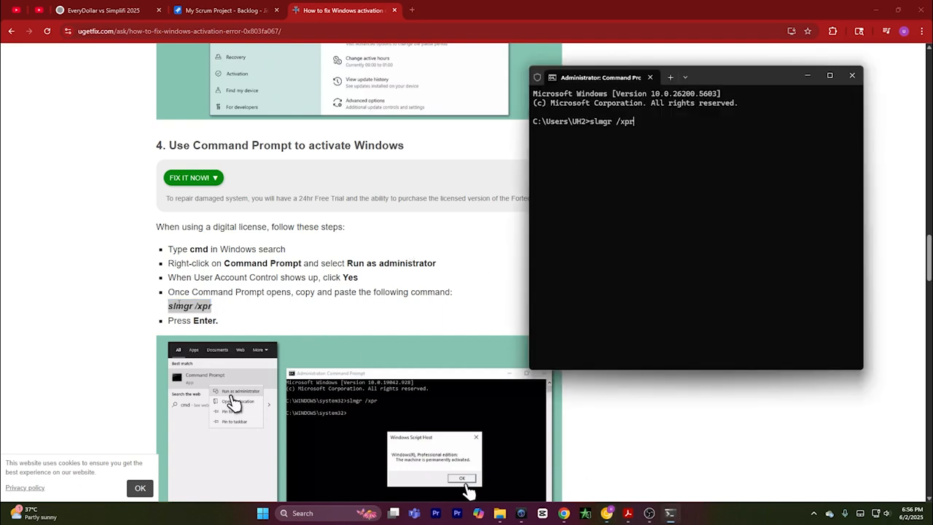
scroll("down", 3)
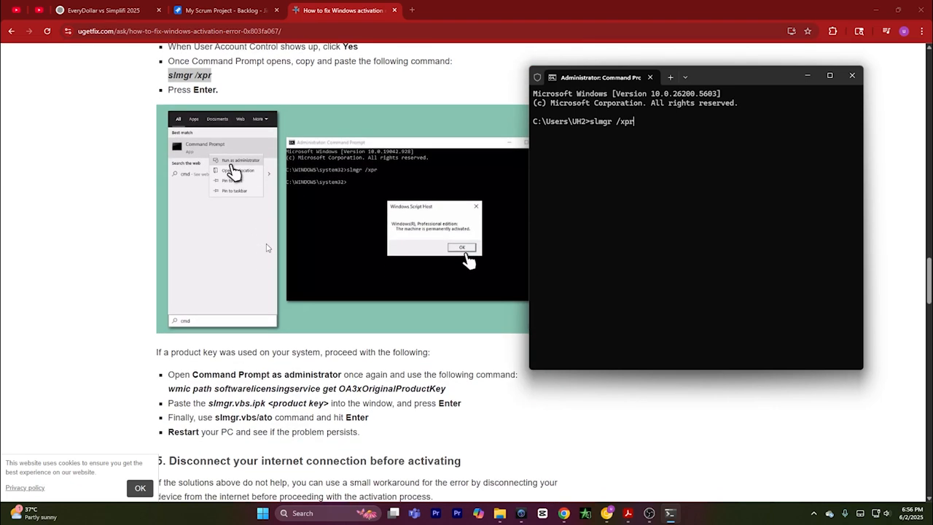
scroll("down", 3)
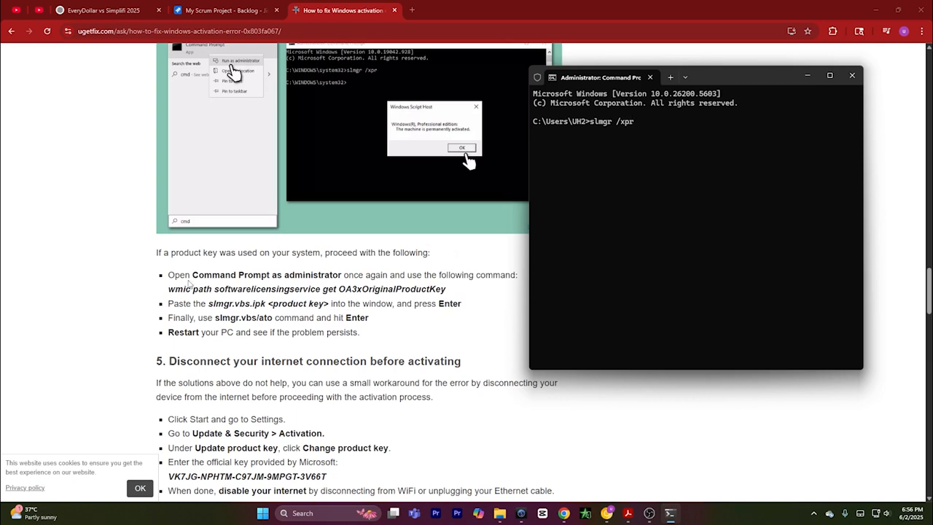
left_click(851, 76)
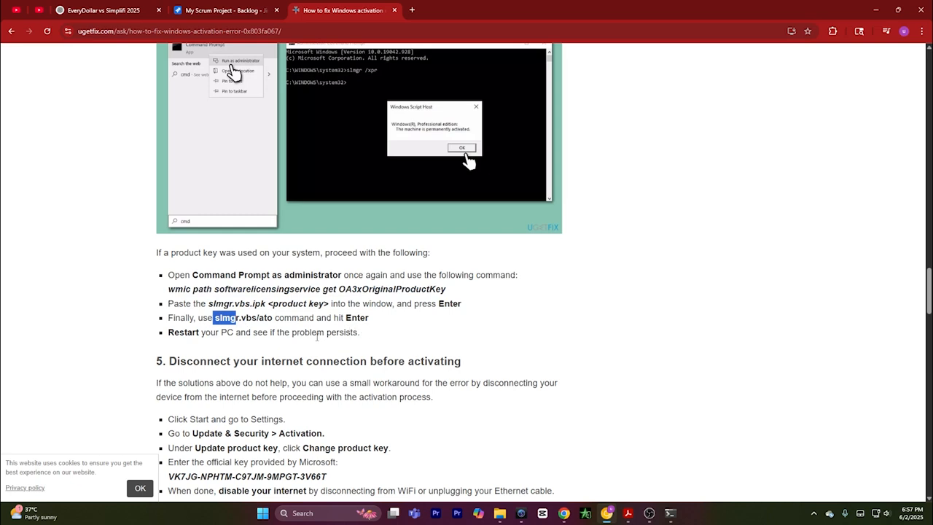
Step: Scroll through the disconnect-internet and activate-by-phone sections, then back to the article top
scroll("down", 3)
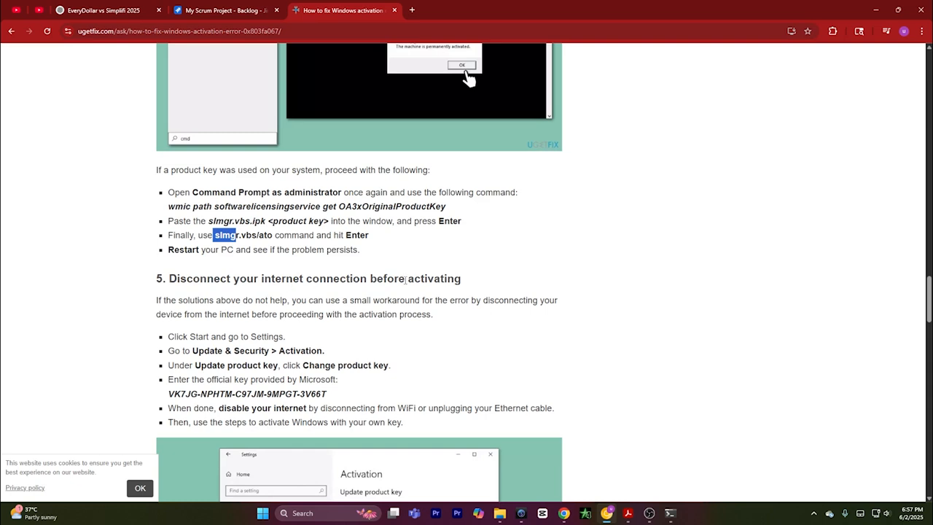
mouse_move(434, 295)
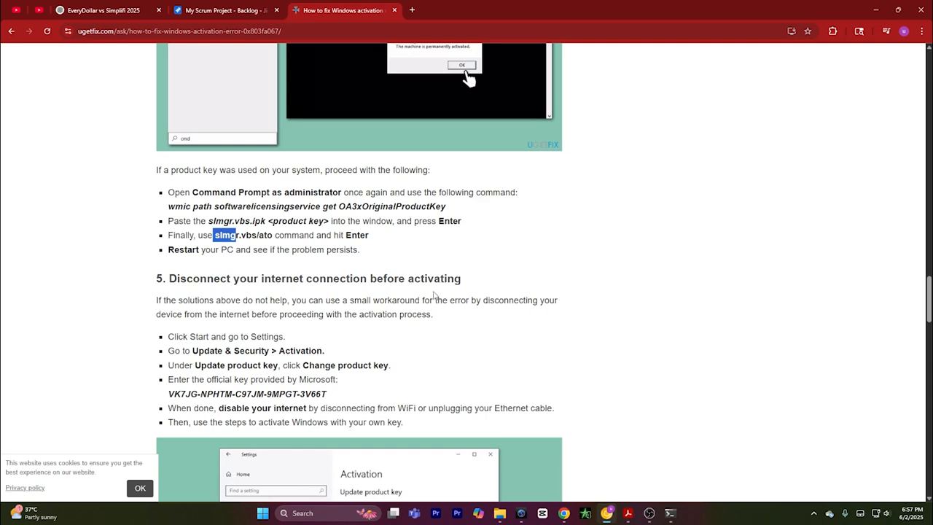
mouse_move(274, 347)
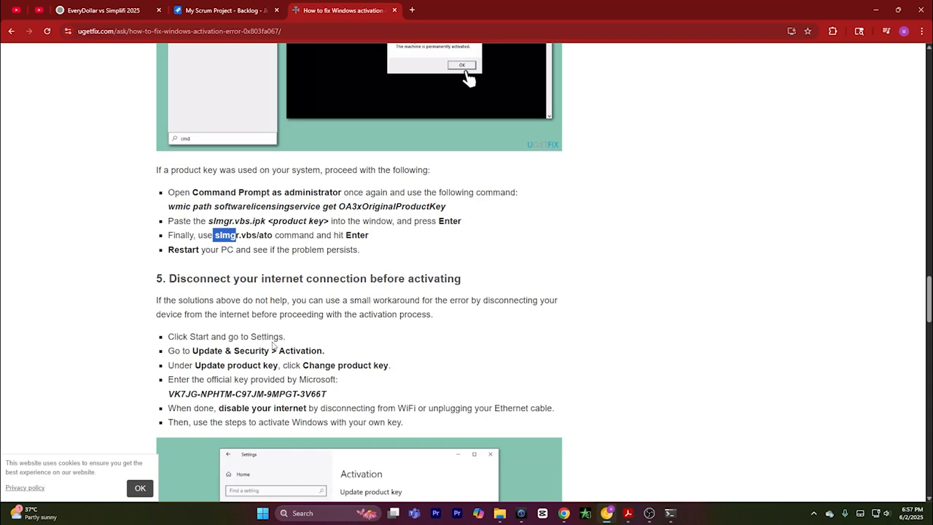
scroll("down", 3)
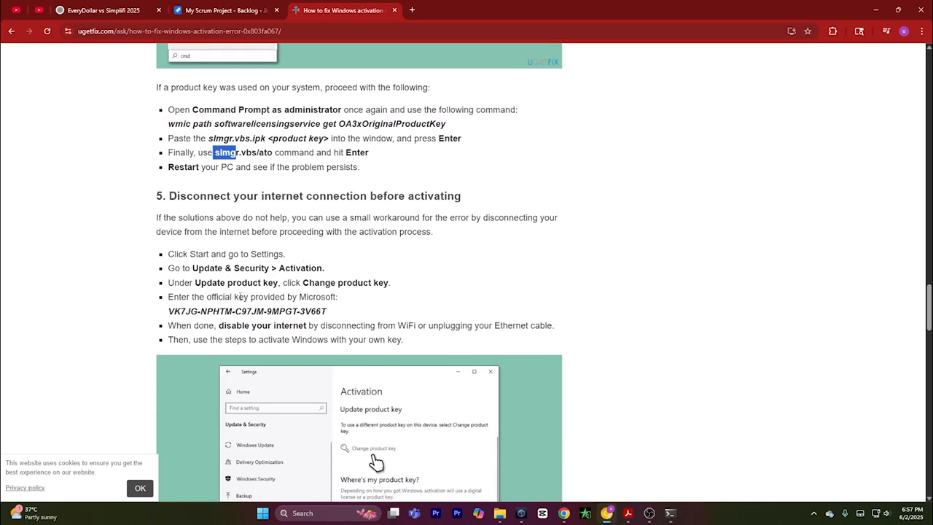
mouse_move(353, 291)
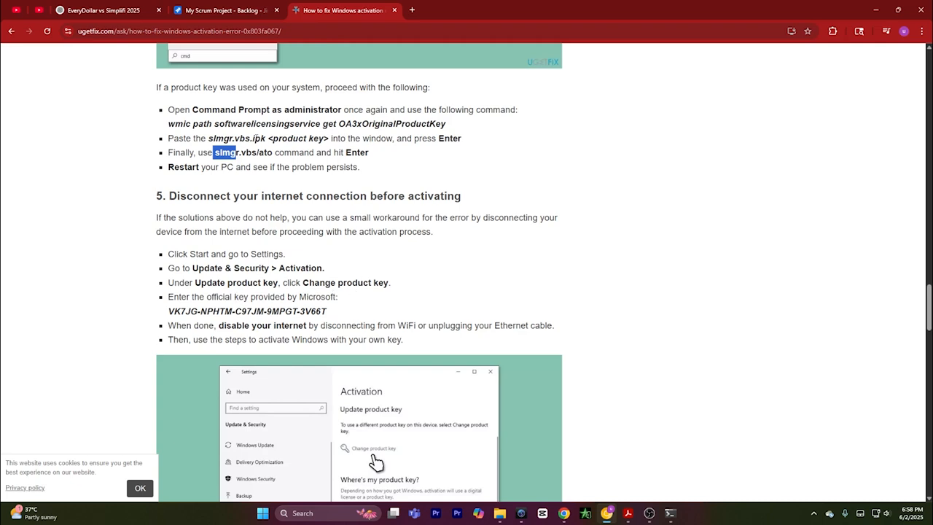
scroll("down", 3)
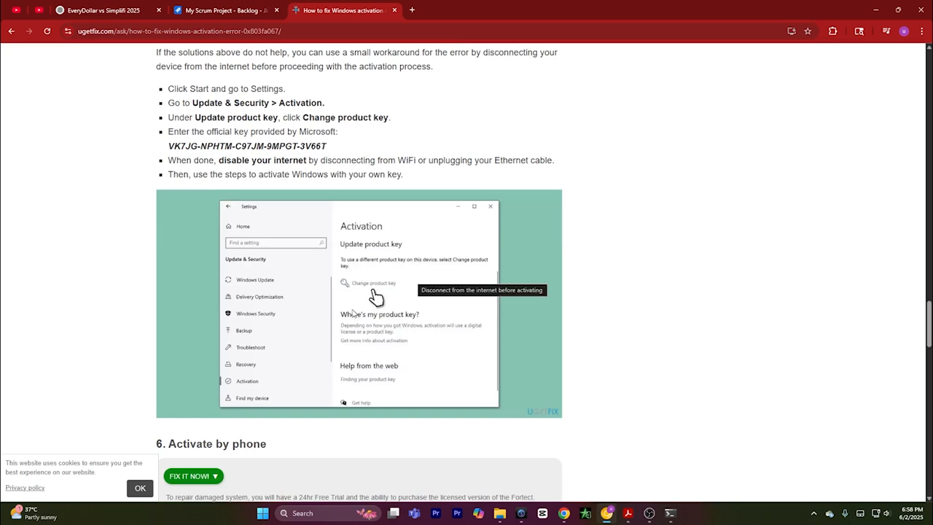
scroll("up", 3)
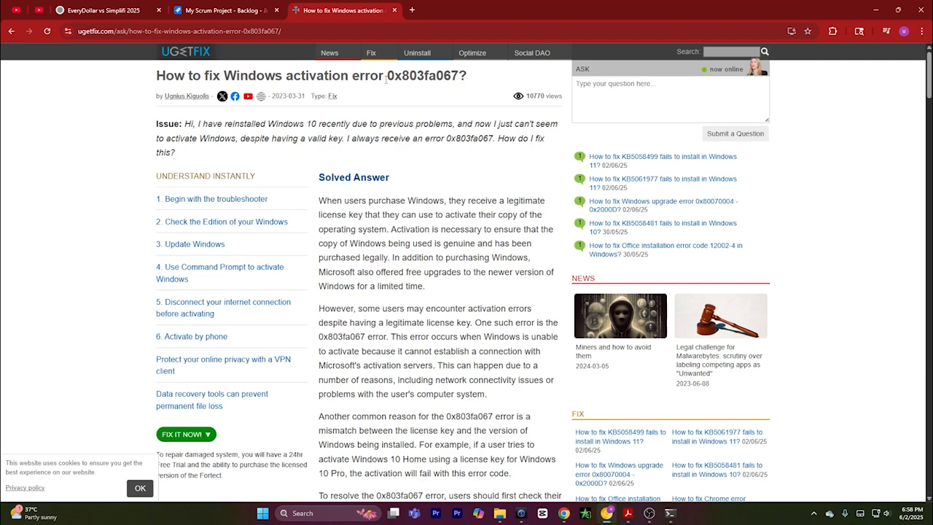
mouse_move(235, 97)
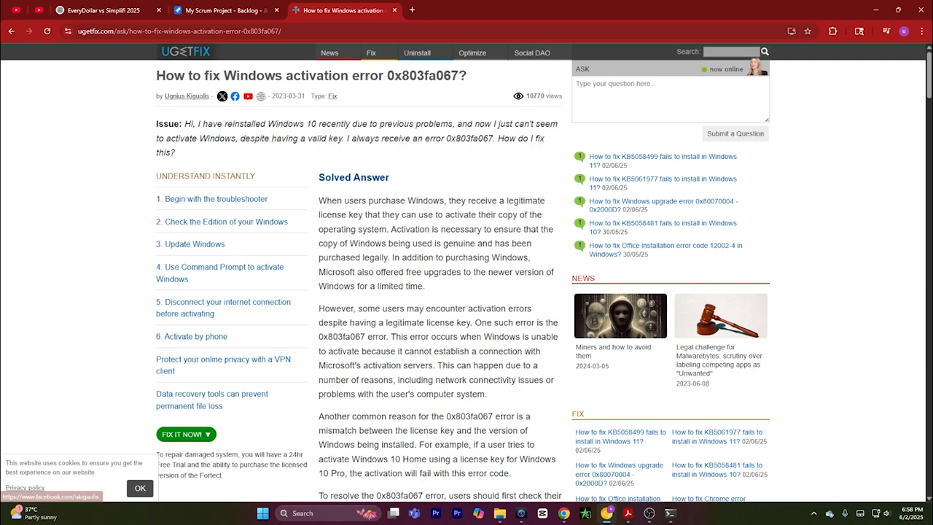